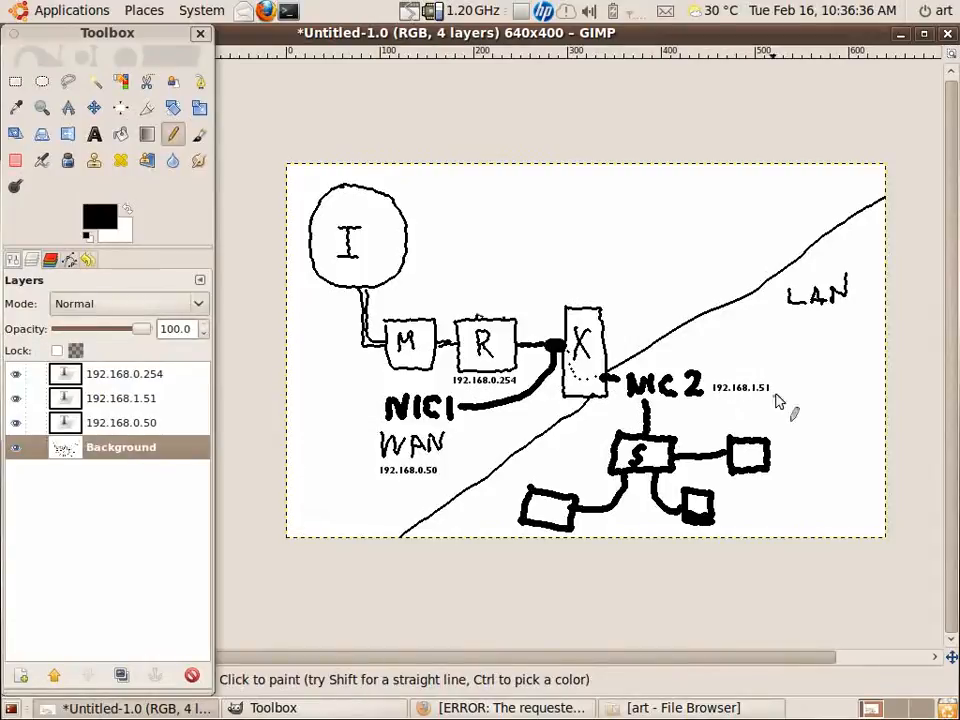
mouse_move(665, 405)
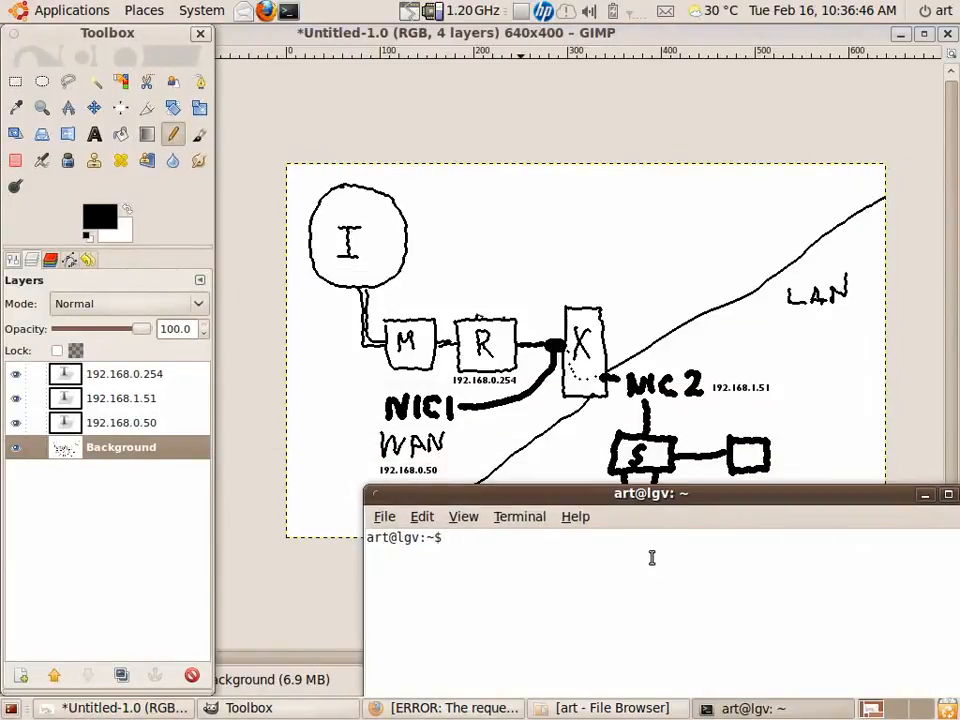
Type a ping to 192.168.1.51 in the terminal and return to an empty prompt
text(ping)
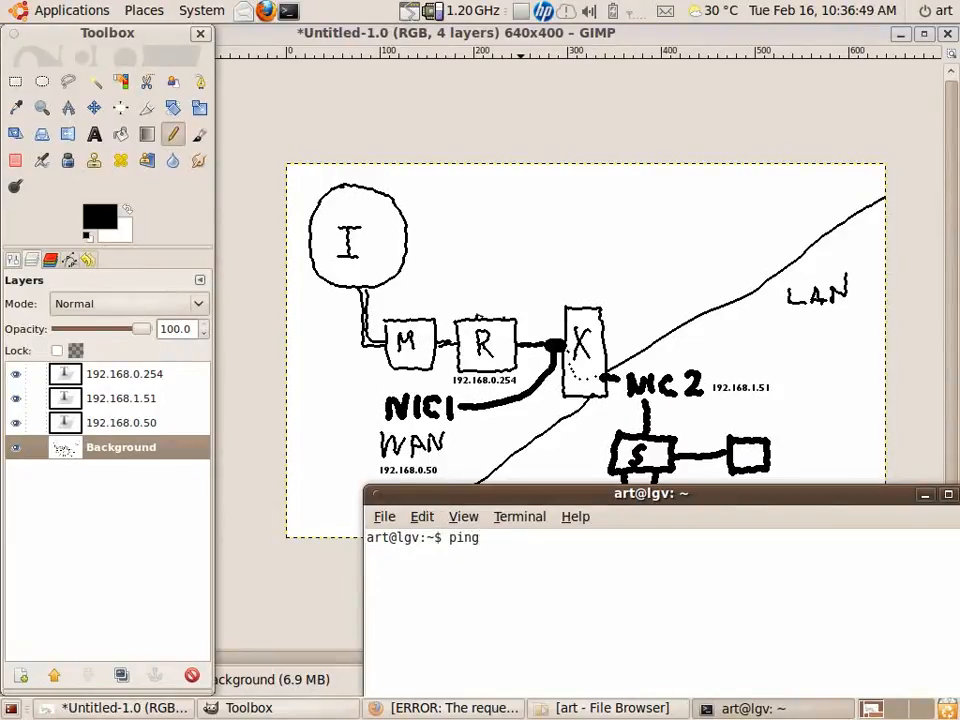
text(192.)
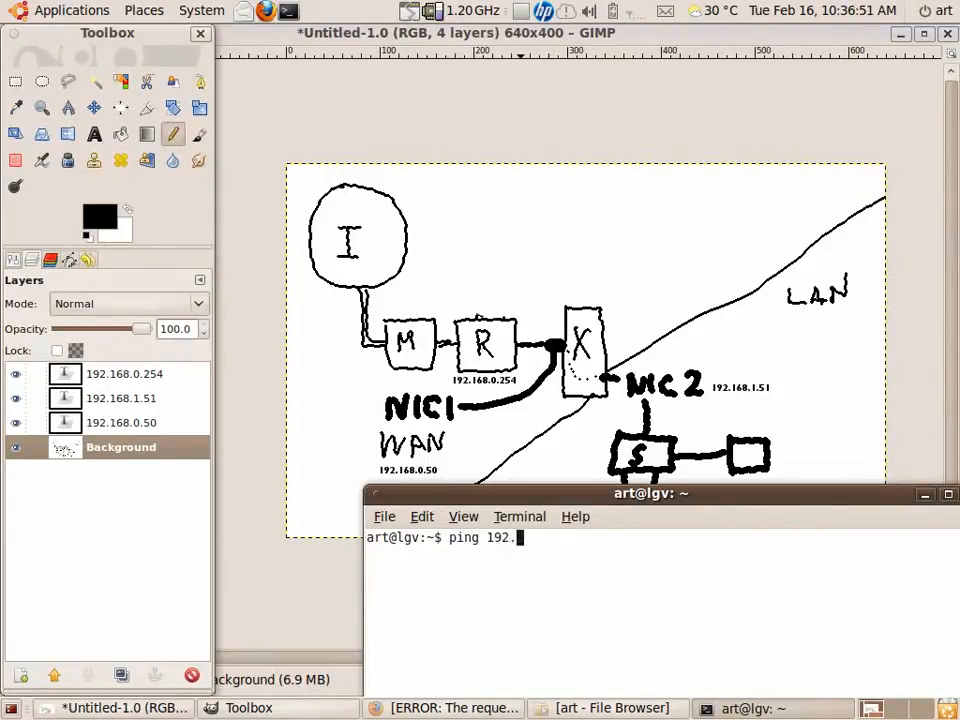
text(168.1.51)
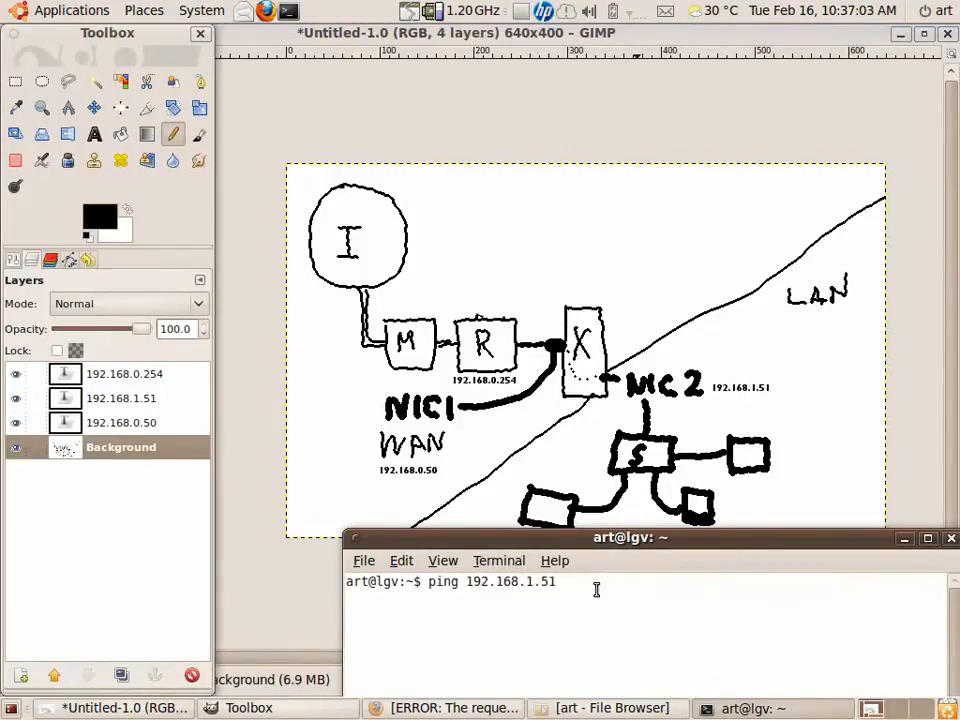
key(BackSpace)
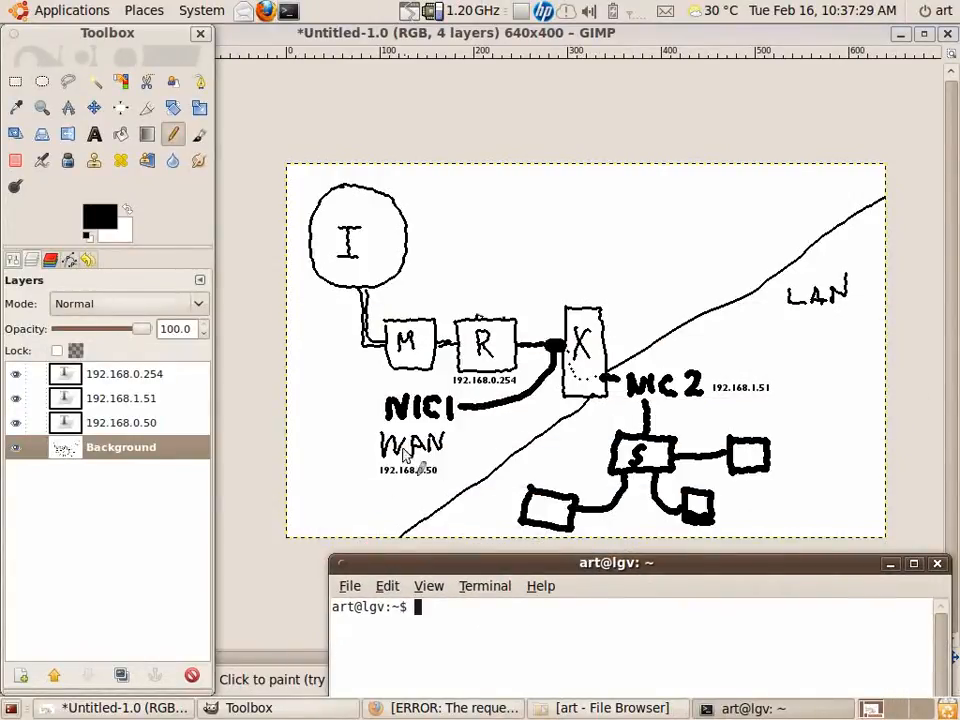
mouse_move(685, 420)
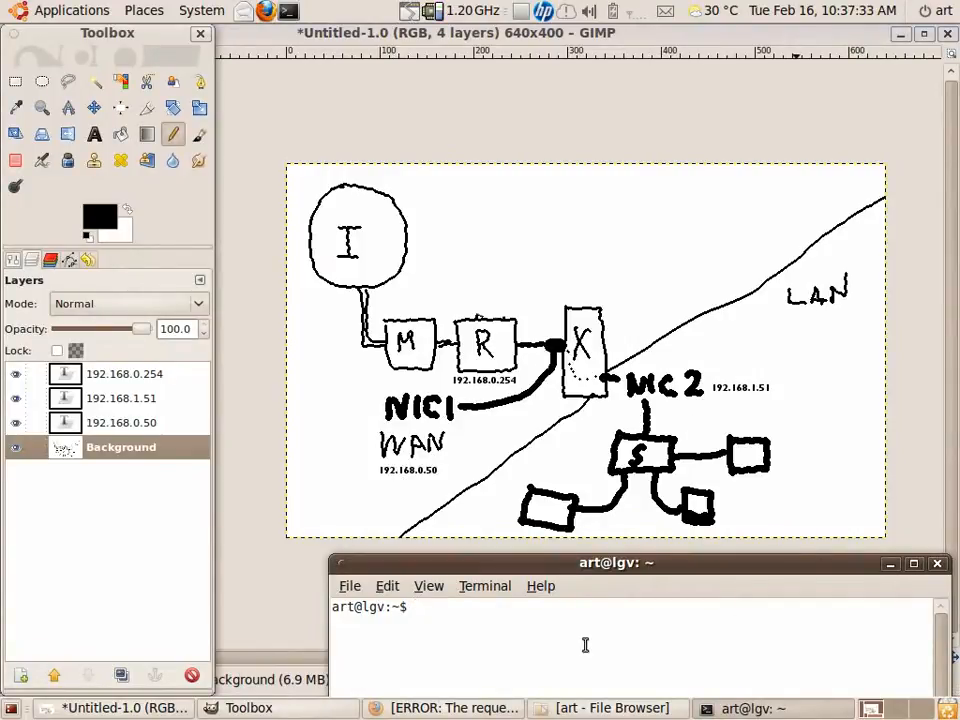
text(sudo gedit /etc/network/interfaces)
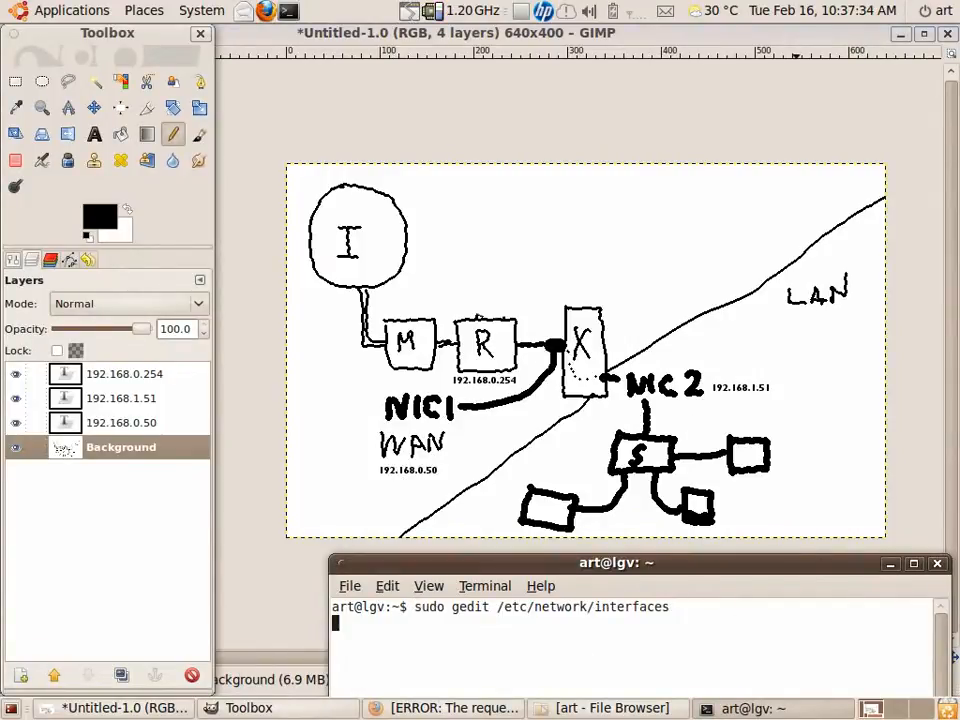
key(Return)
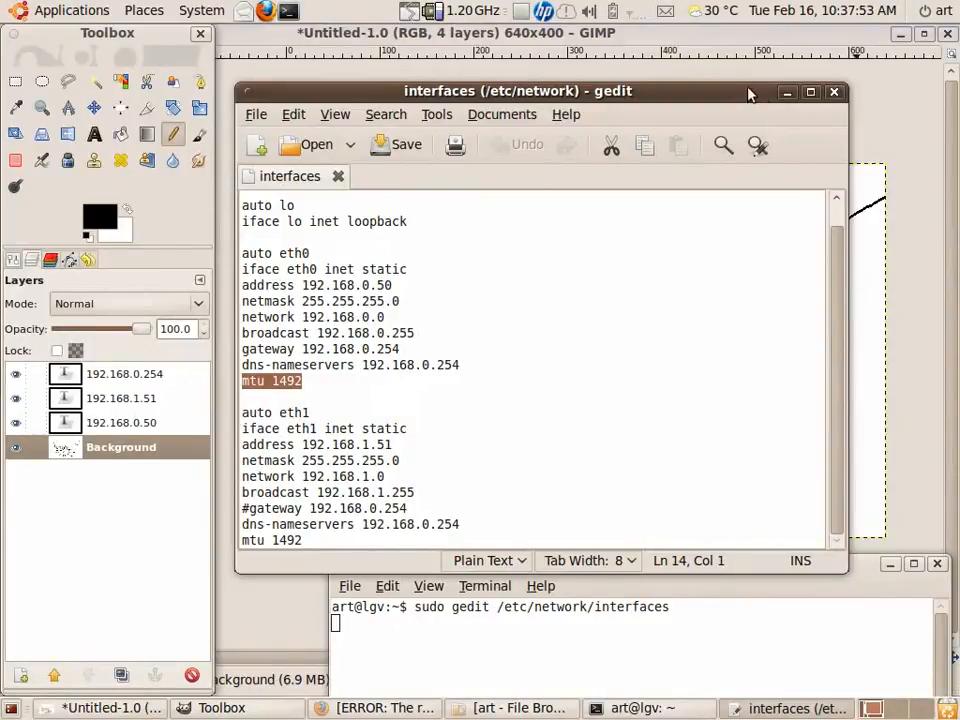
mouse_move(789, 91)
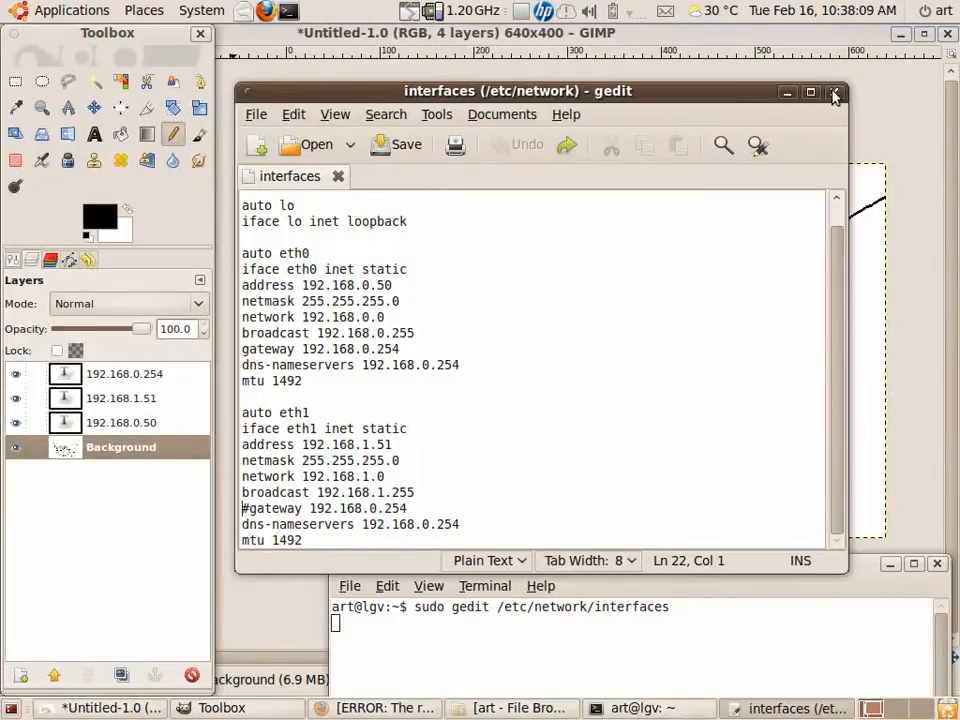
click(836, 91)
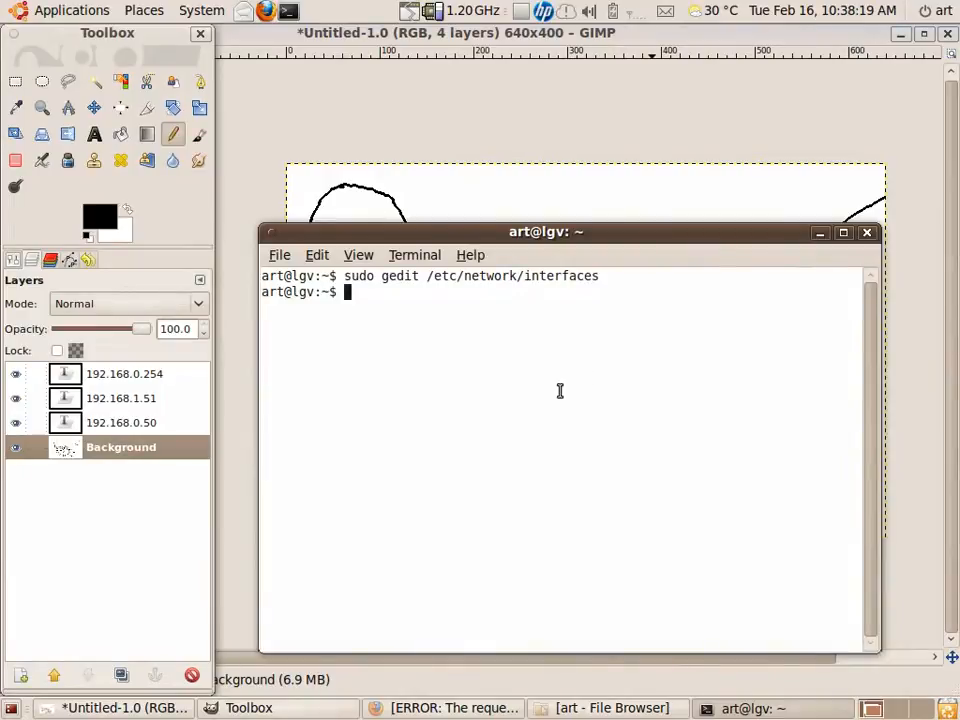
Run /etc/rc.local with sudo, then open rc.local for editing in gedit
text(sudo /etc/)
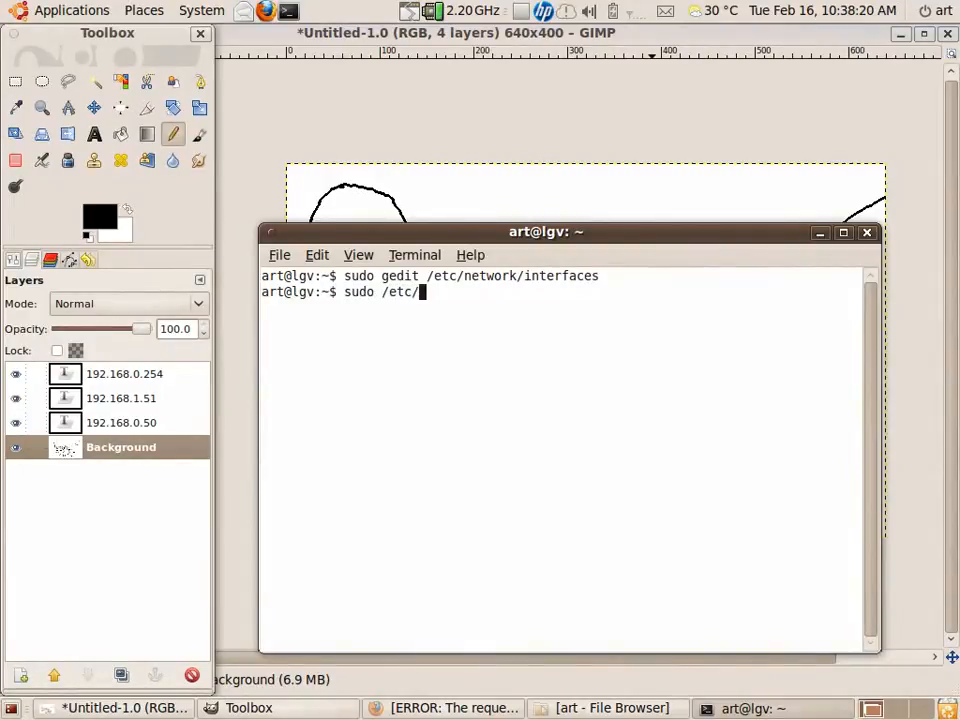
text(rc.local)
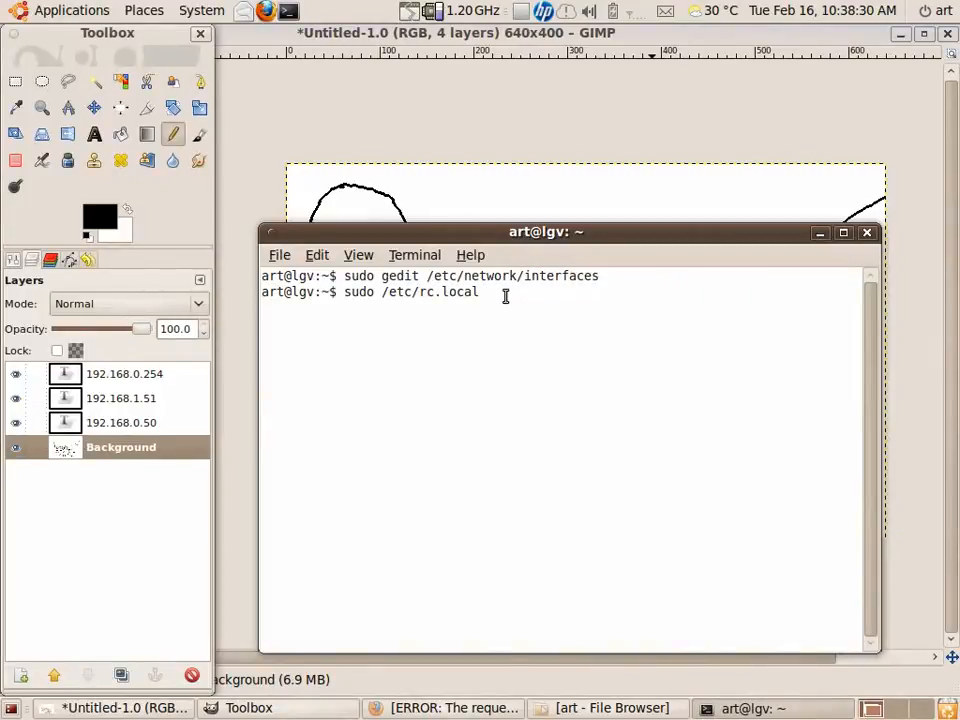
key(Return)
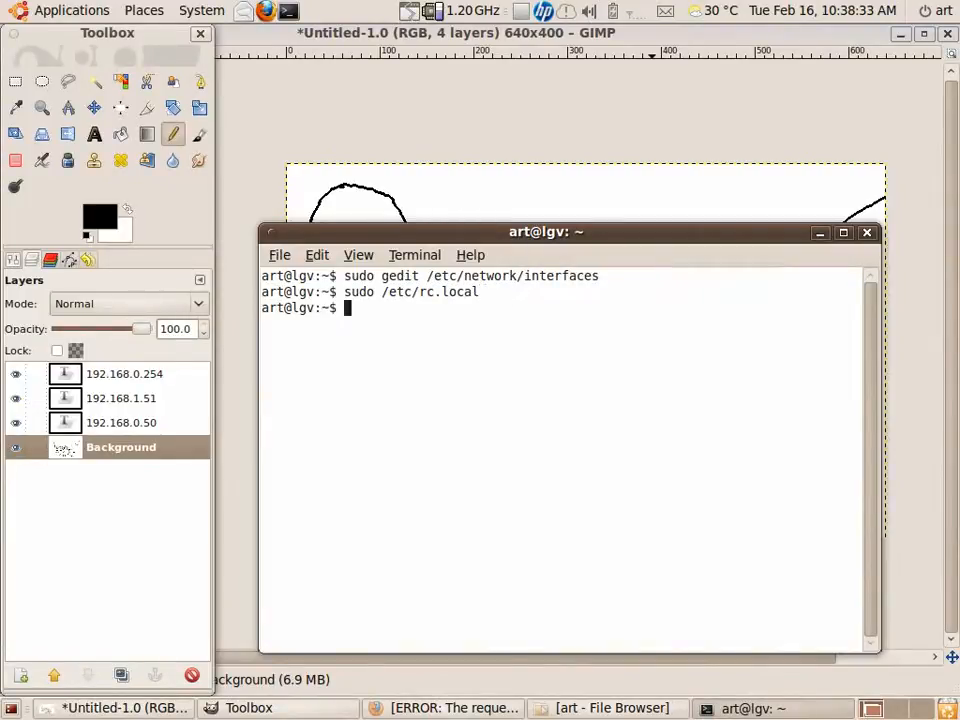
text(sudo /etc/rc.local)
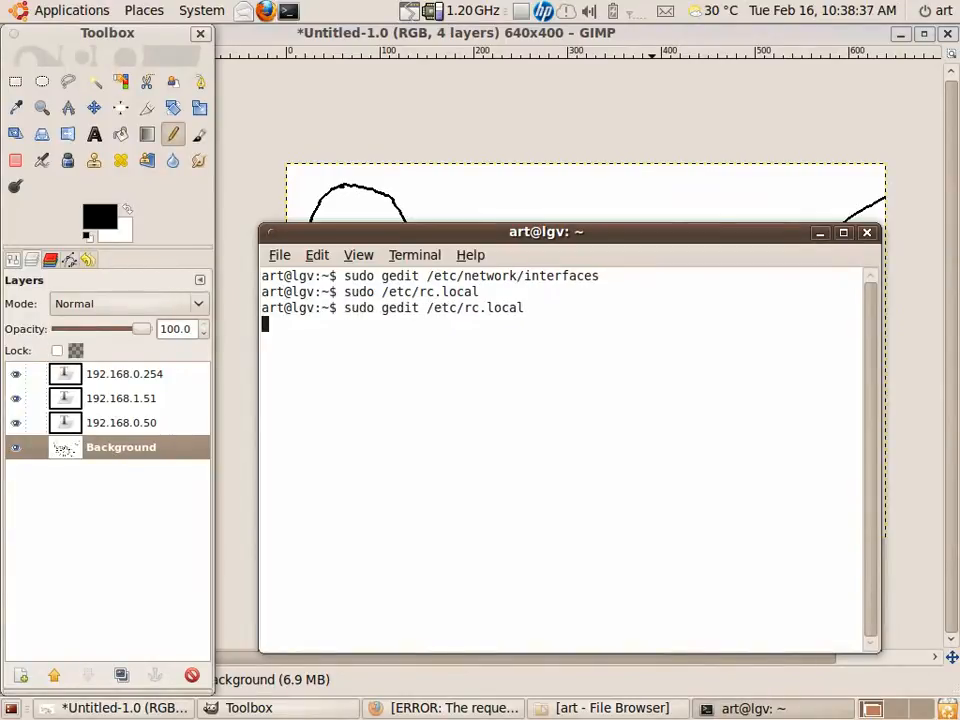
key(Return)
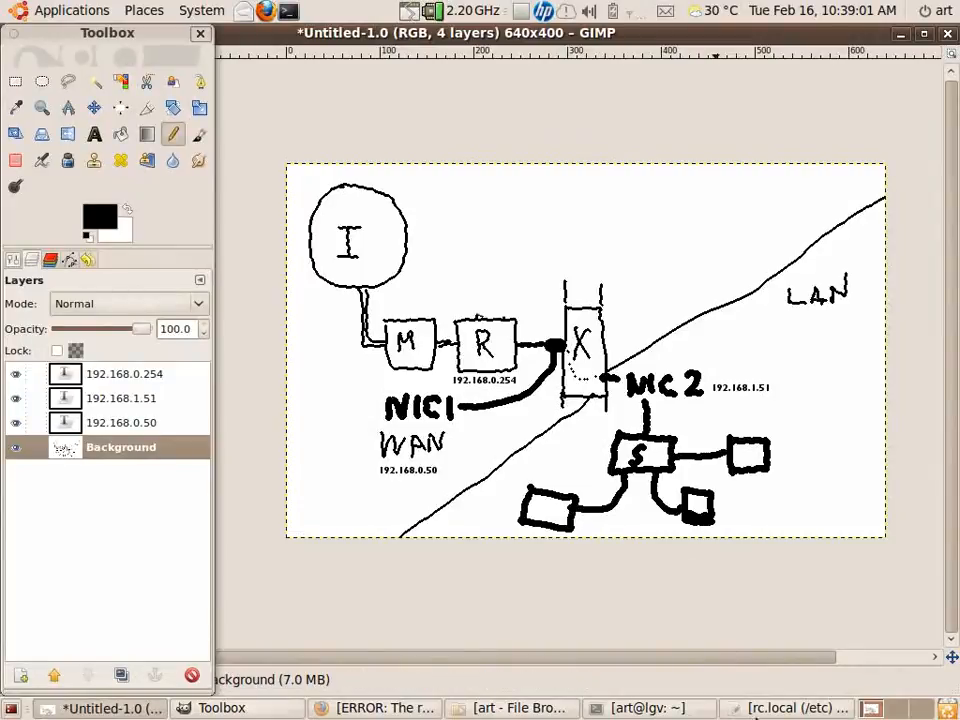
Bring the rc.local editor forward and select the whole bfw2 command line
click(790, 708)
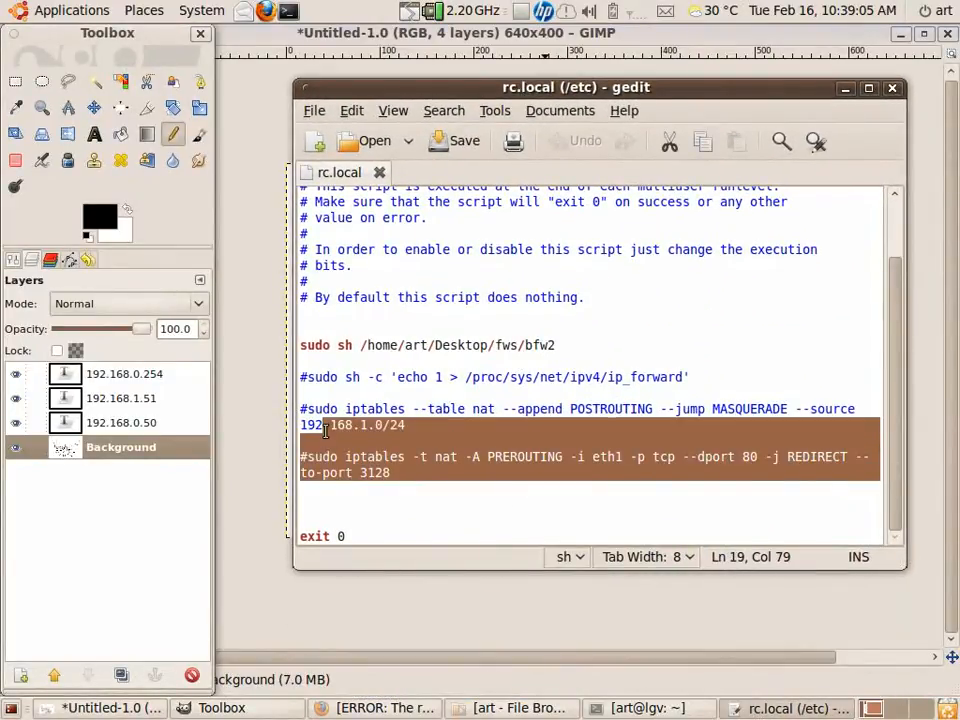
click(698, 377)
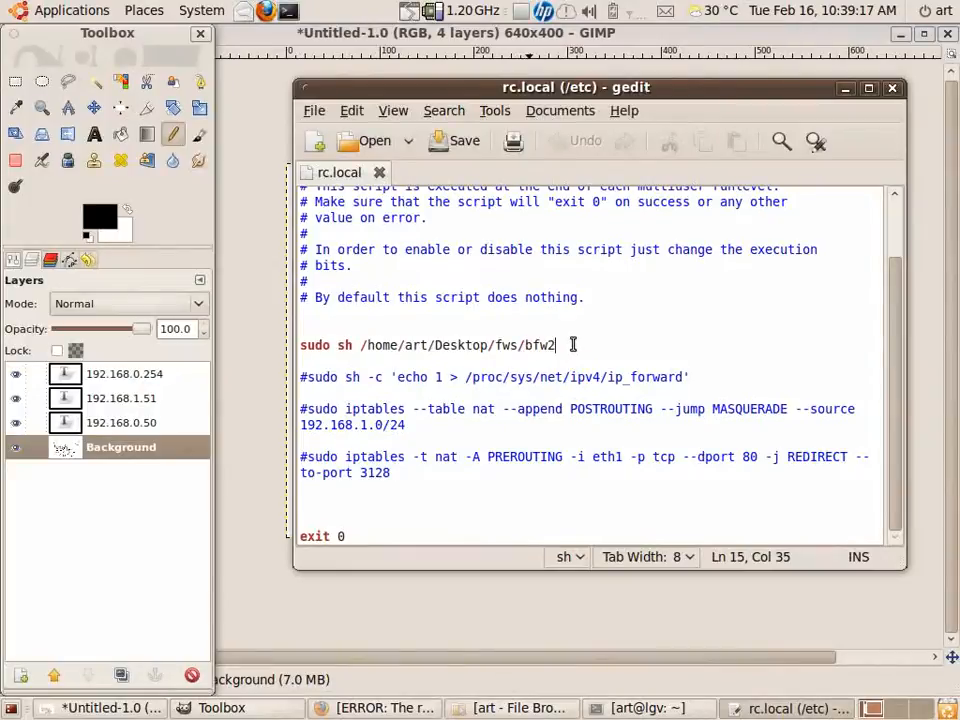
triple_click(430, 345)
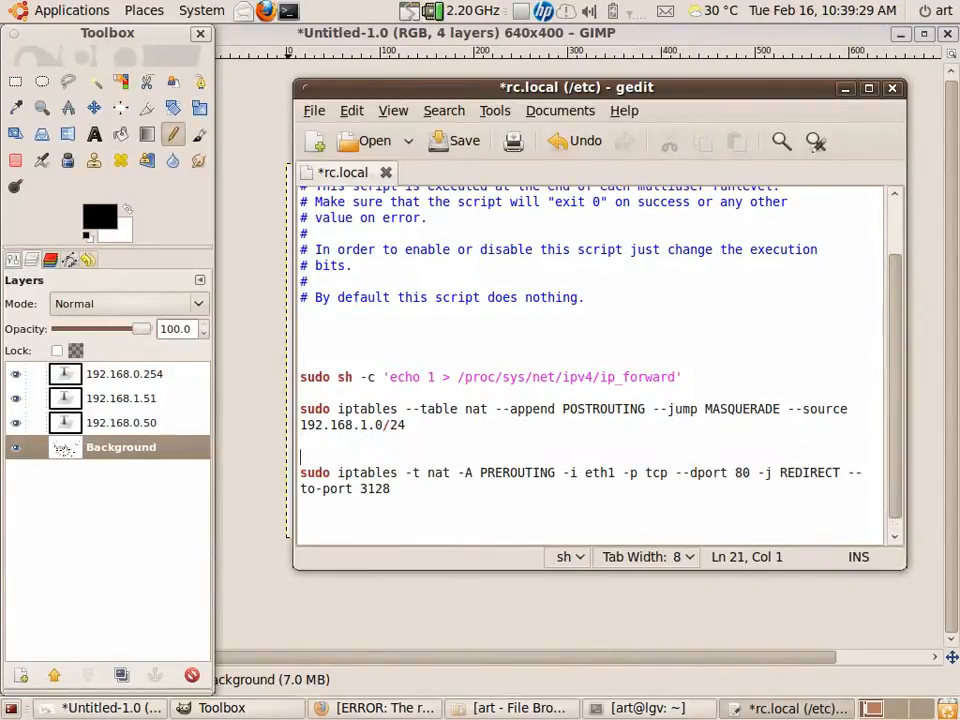
Type the '#transparent squid' comment and highlight words in the port-80 redirect rule
text(#transp)
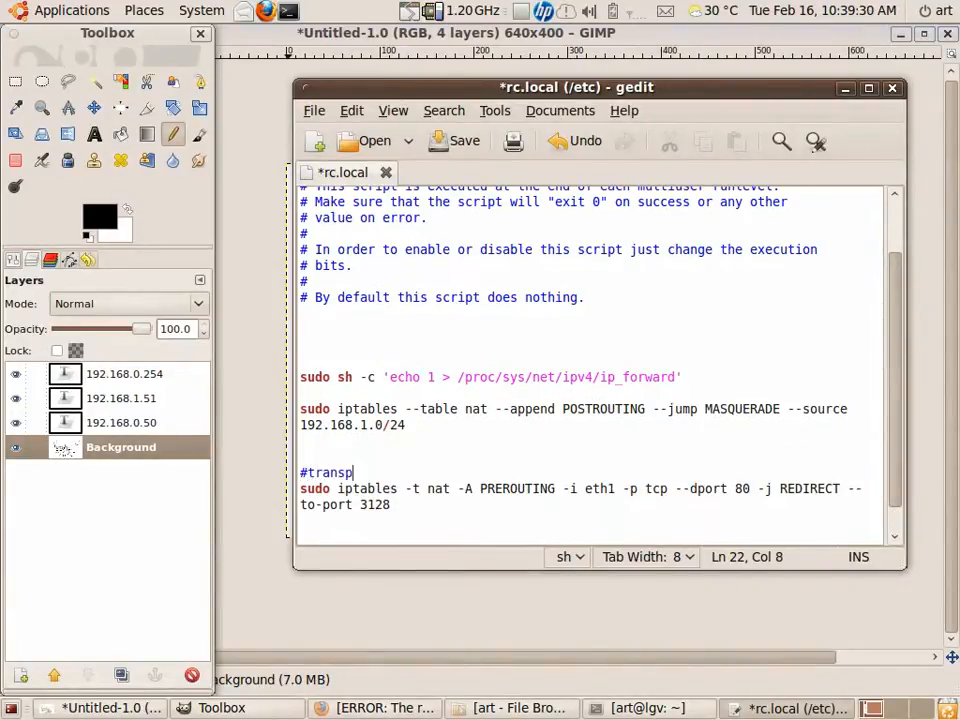
text(arent)
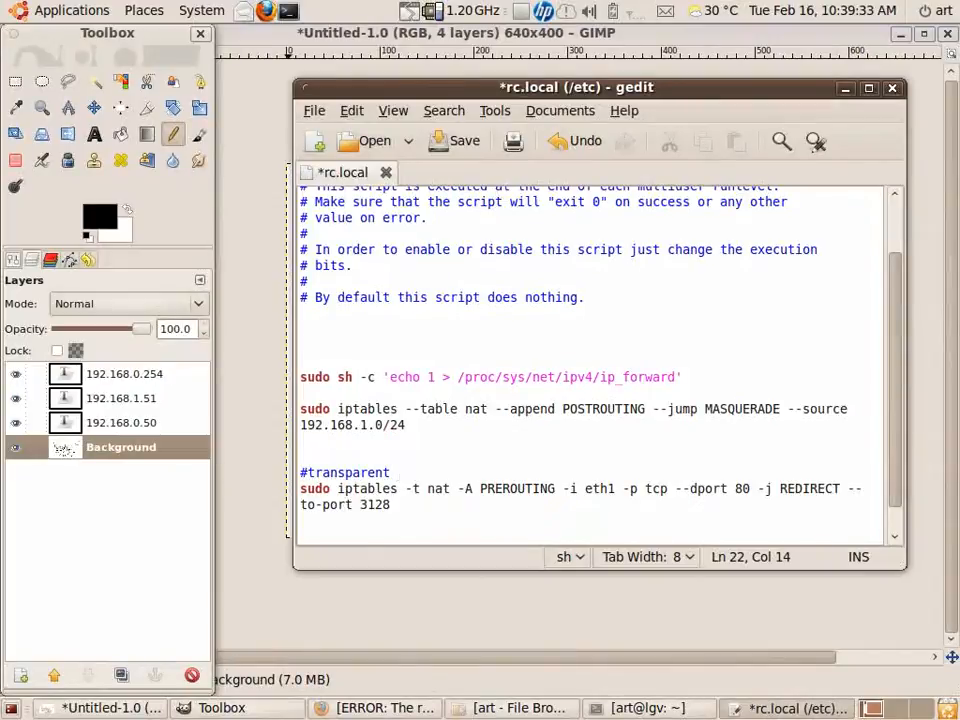
text(sq)
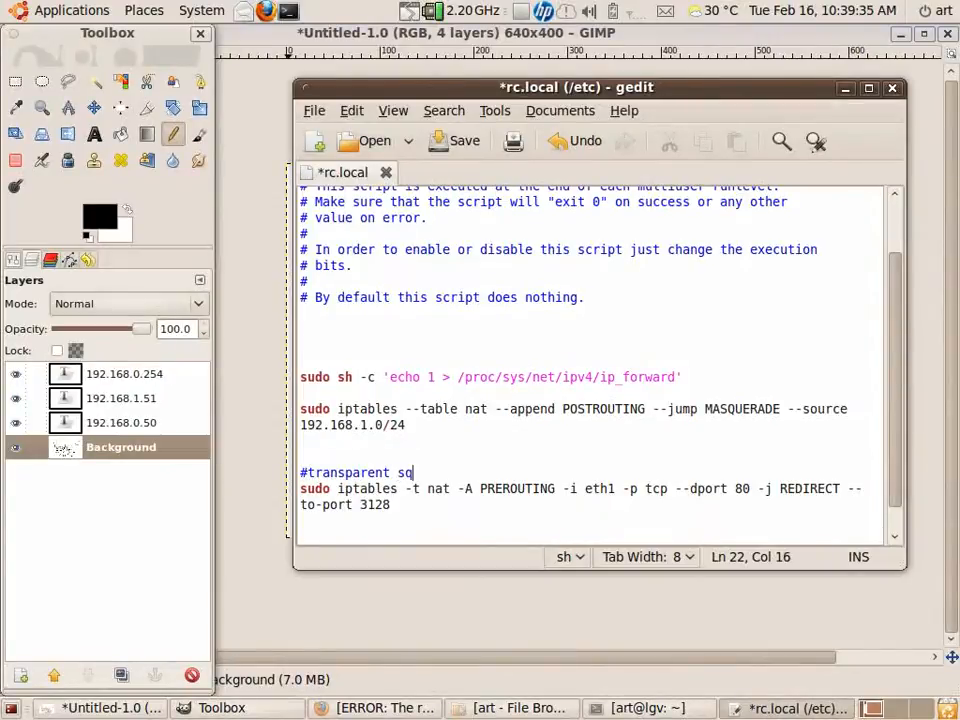
text(uid)
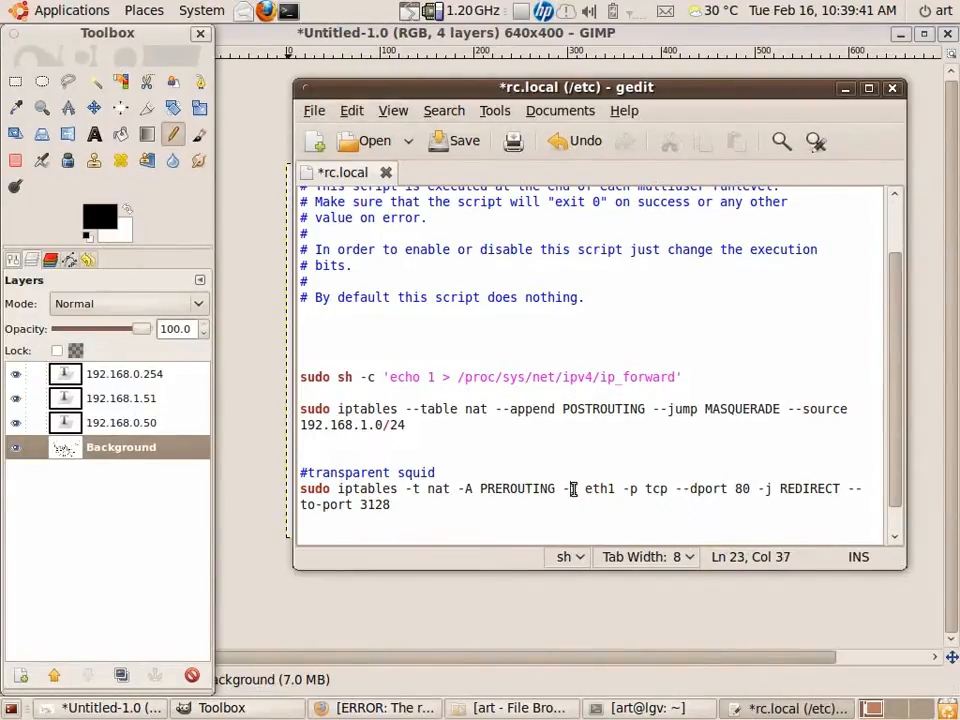
double_click(599, 488)
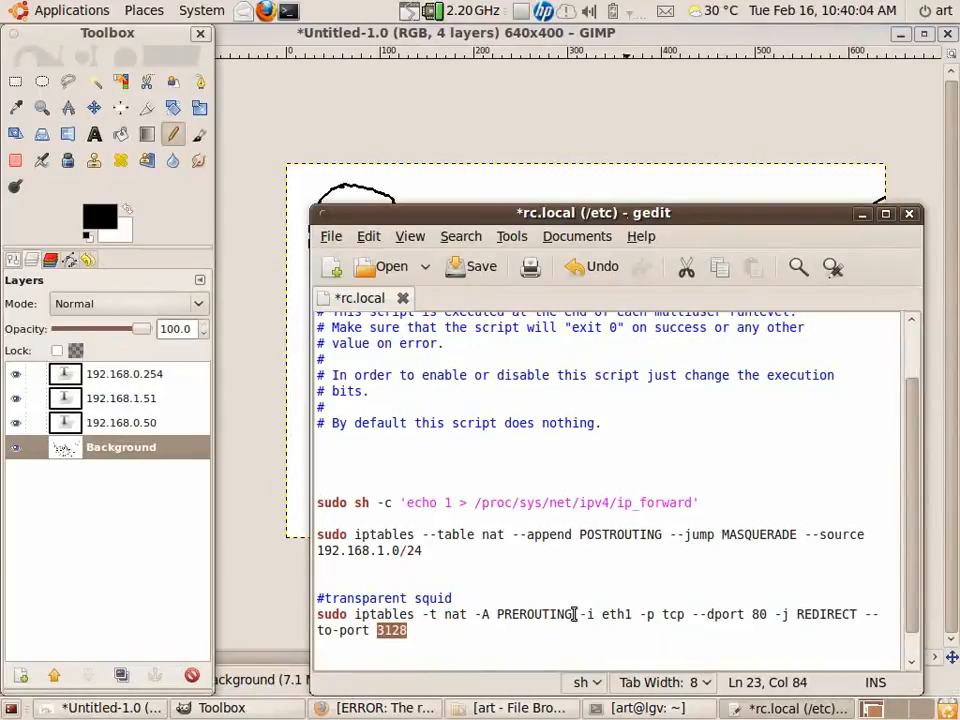
double_click(540, 614)
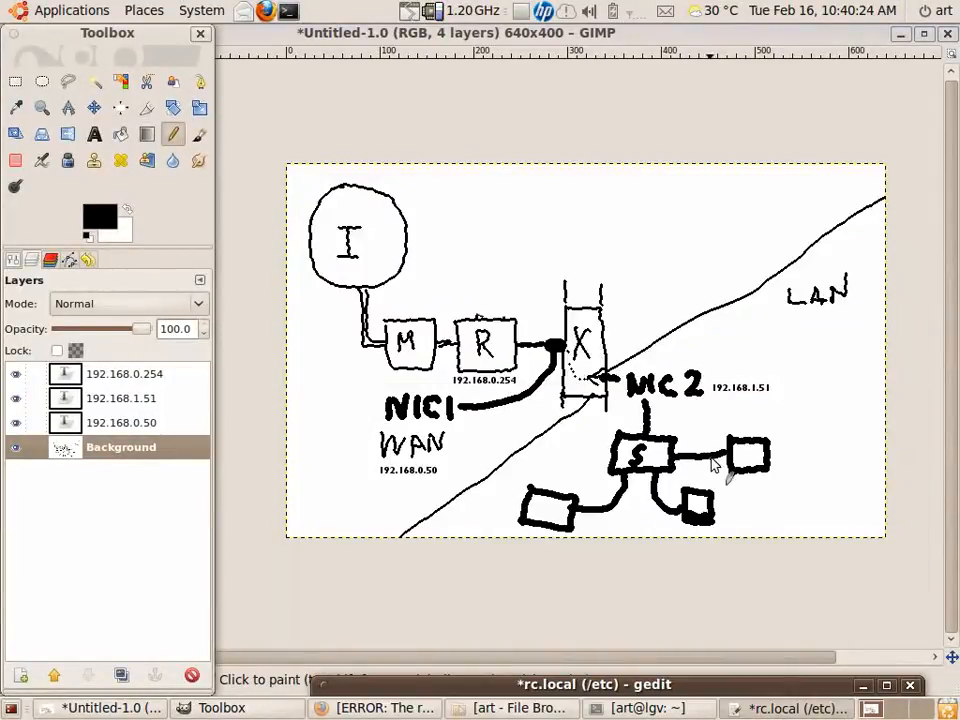
mouse_move(585, 525)
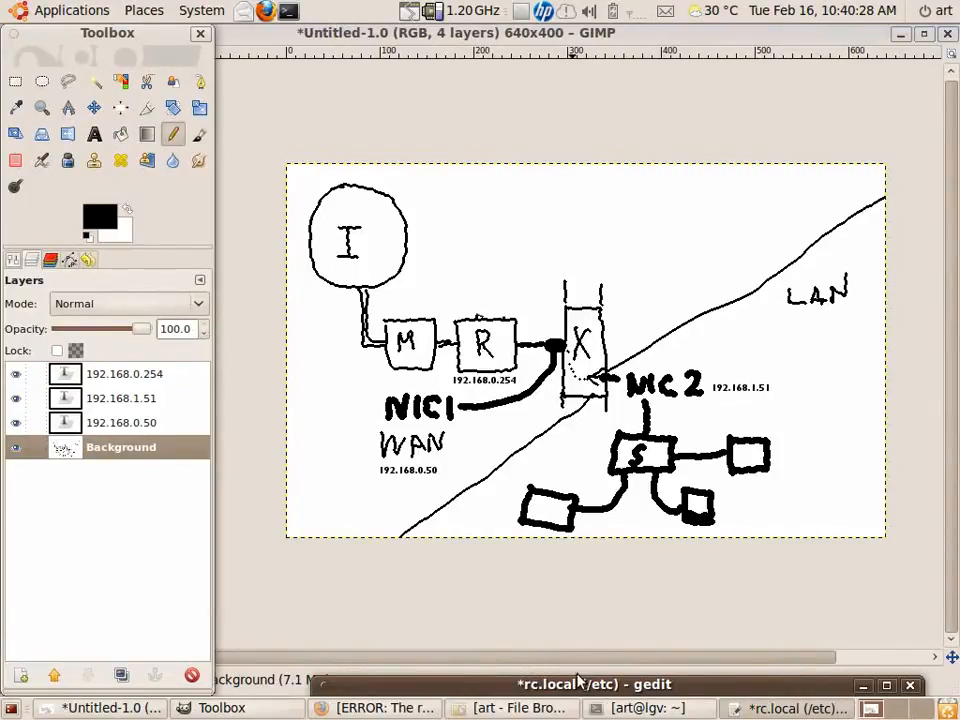
Bring the rc.local editor back in front of the GIMP network diagram
click(593, 684)
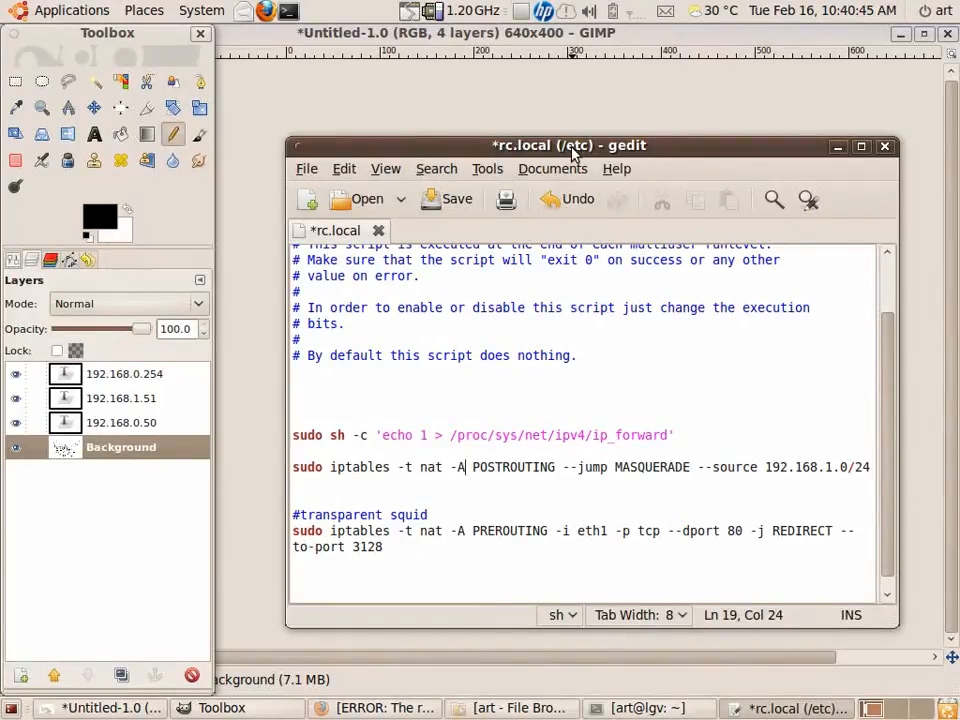
mouse_move(660, 453)
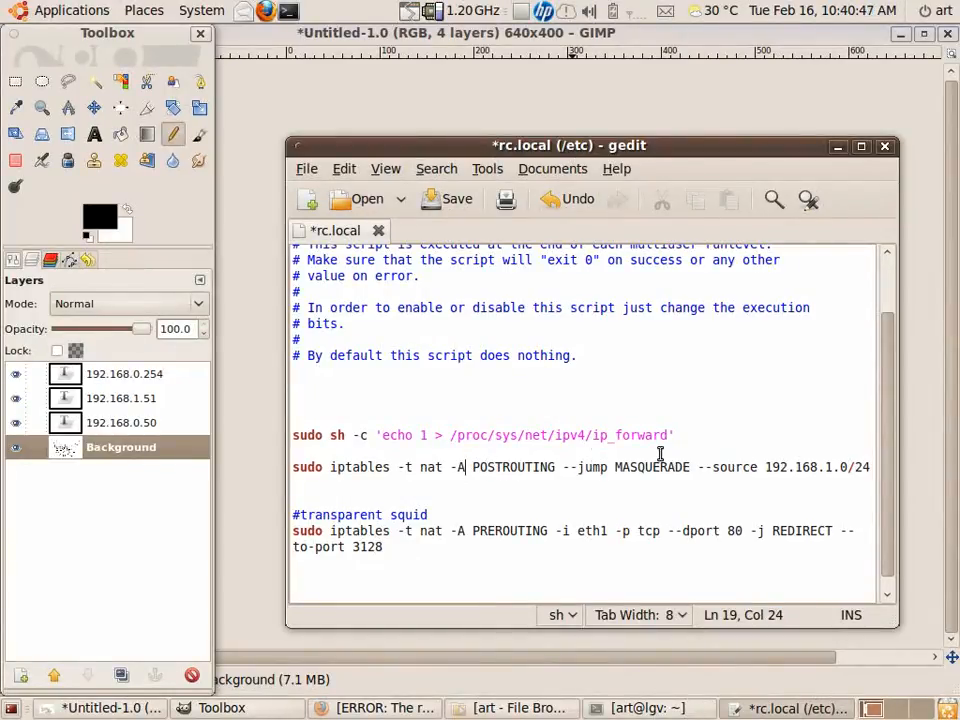
Highlight MASQUERADE, the source network and its subnet in the masquerade rule
double_click(651, 467)
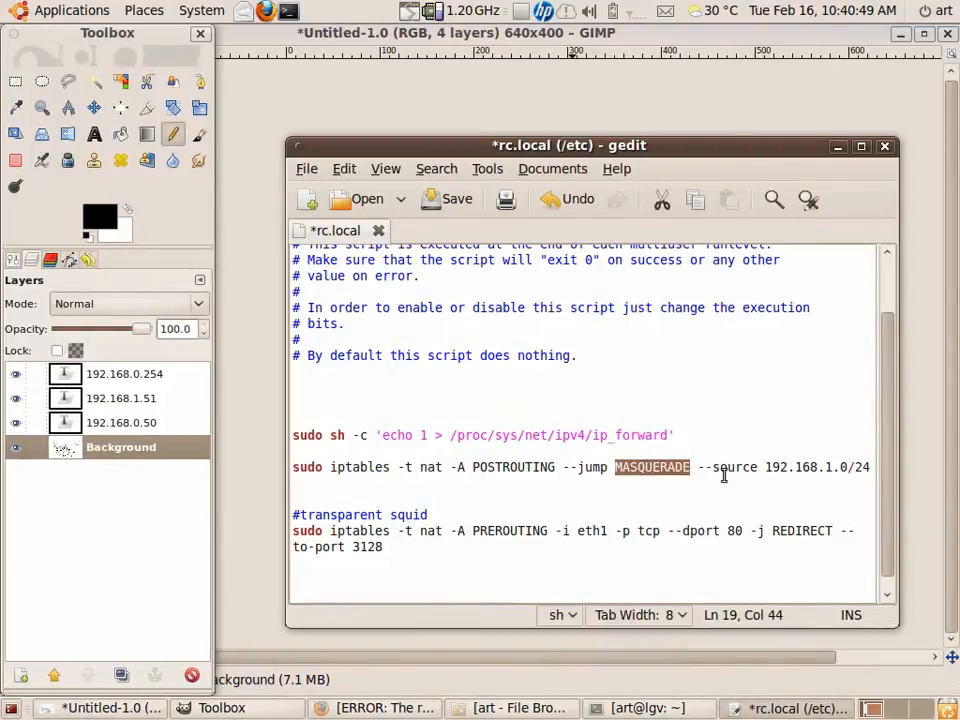
drag(717, 467, 850, 467)
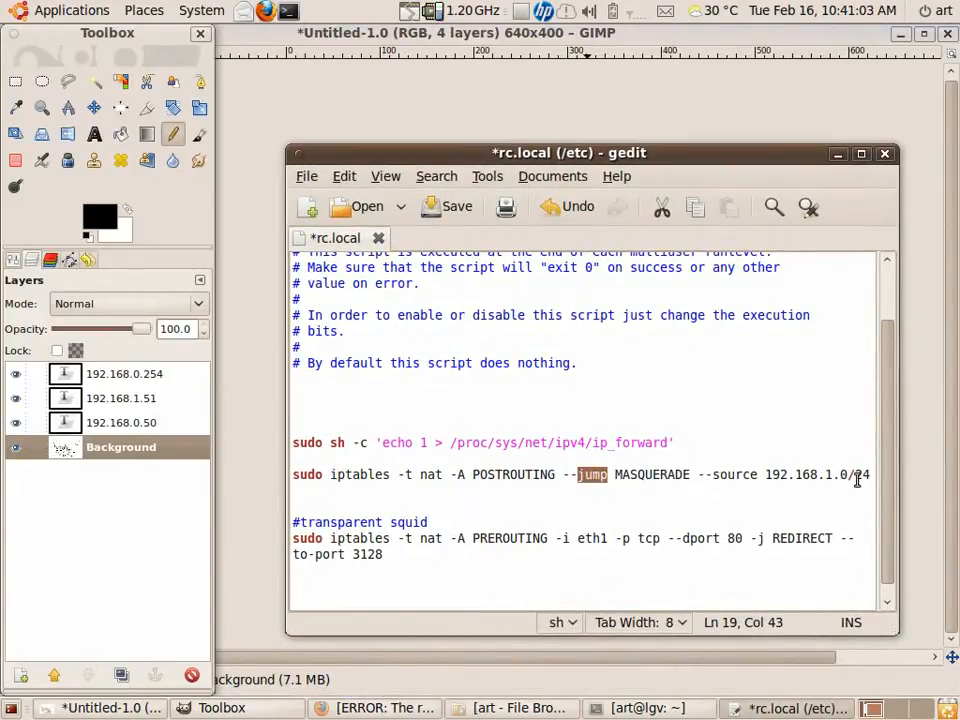
double_click(430, 474)
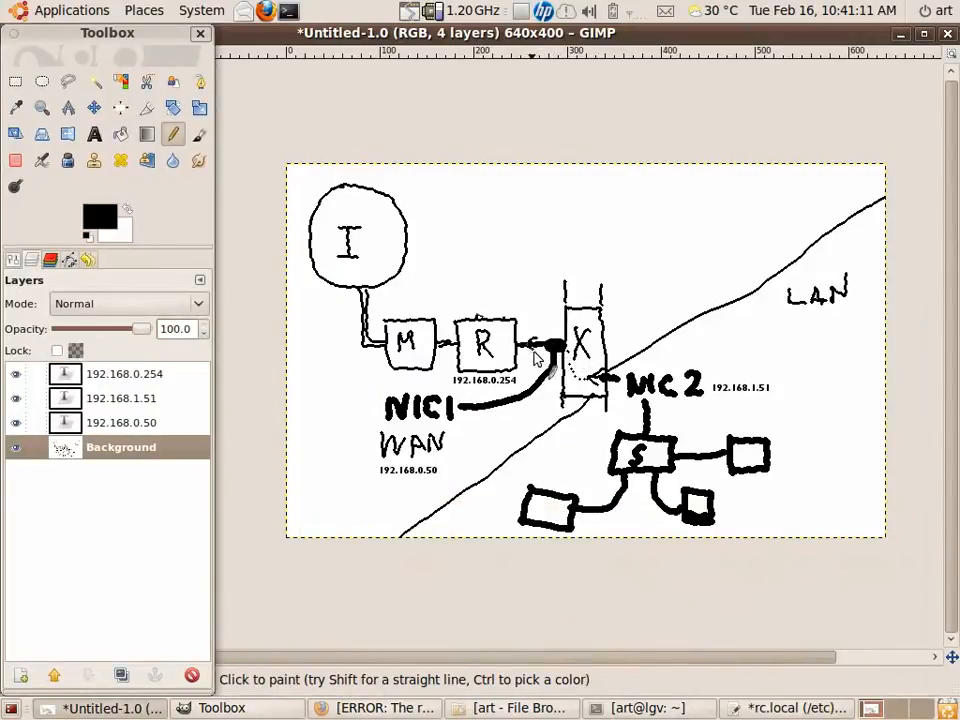
Add an arrowhead between the R and X boxes and raise the rc.local editor
click(789, 708)
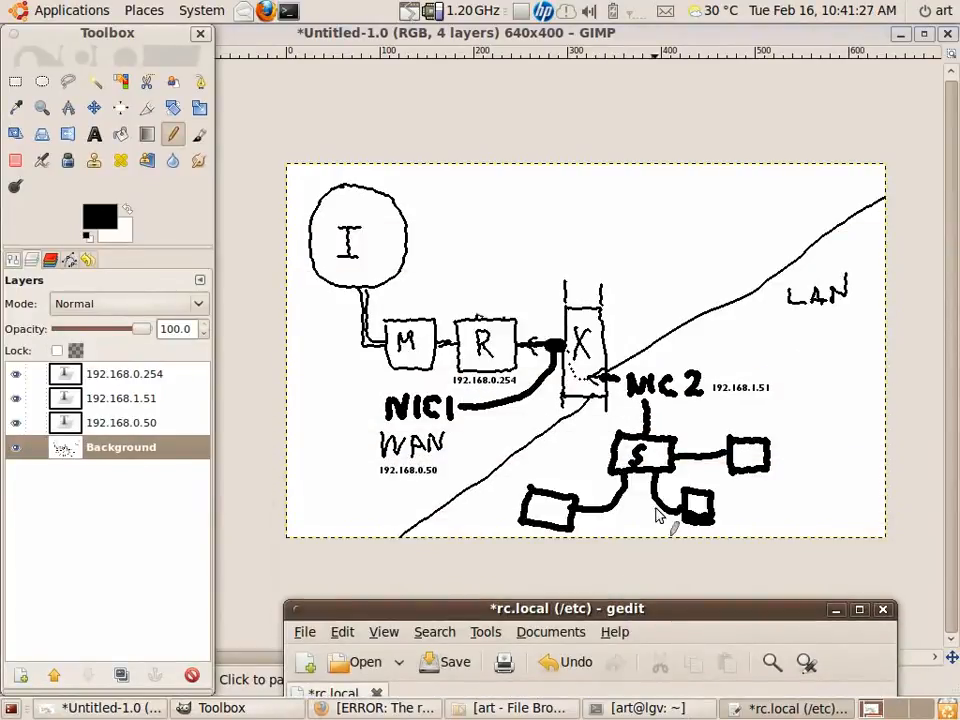
mouse_move(615, 410)
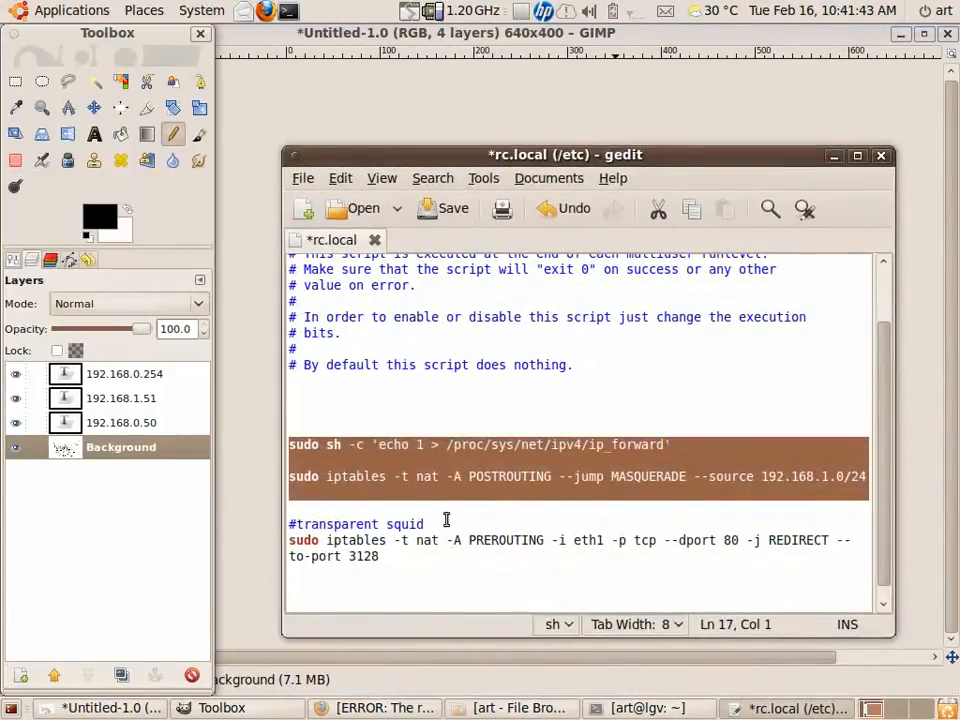
Switch to the diagram and back, then select the transparent squid comment and redirect rule
click(98, 708)
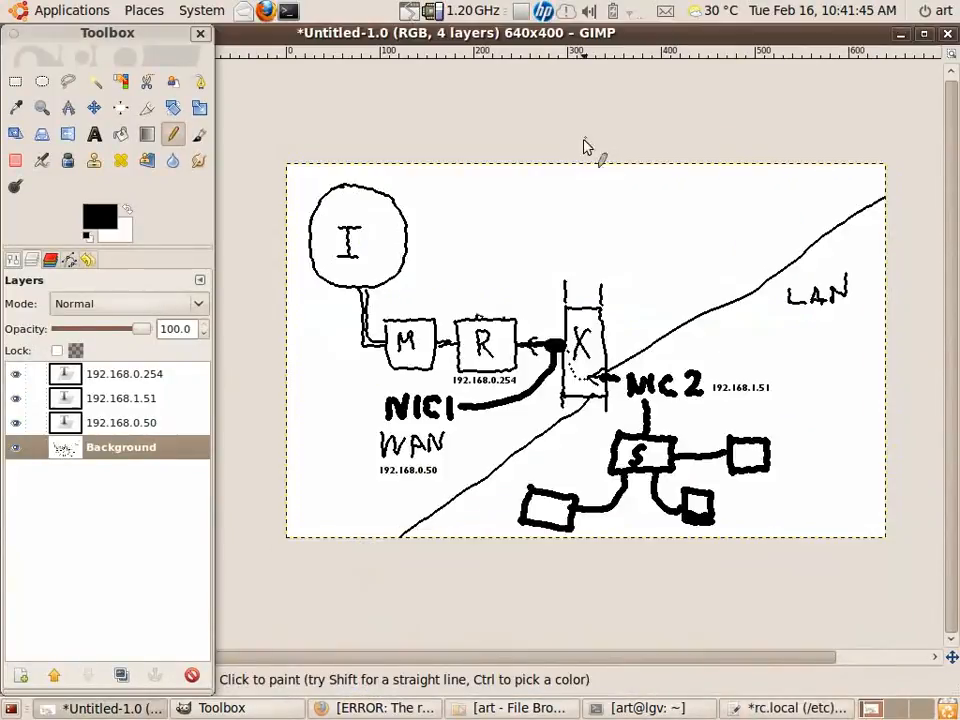
click(789, 708)
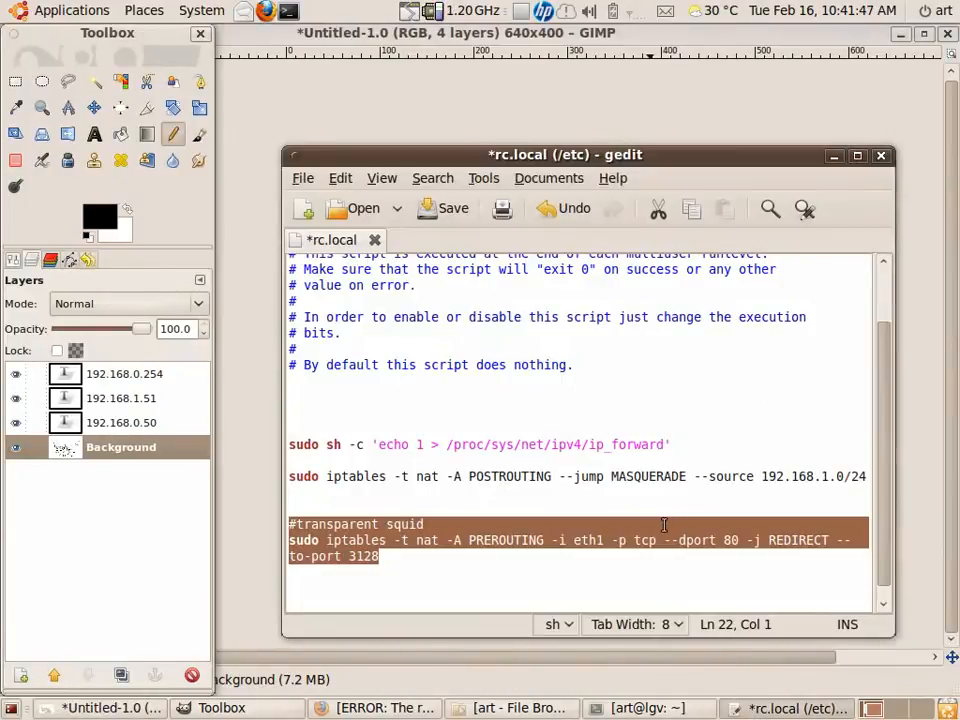
drag(565, 154, 560, 516)
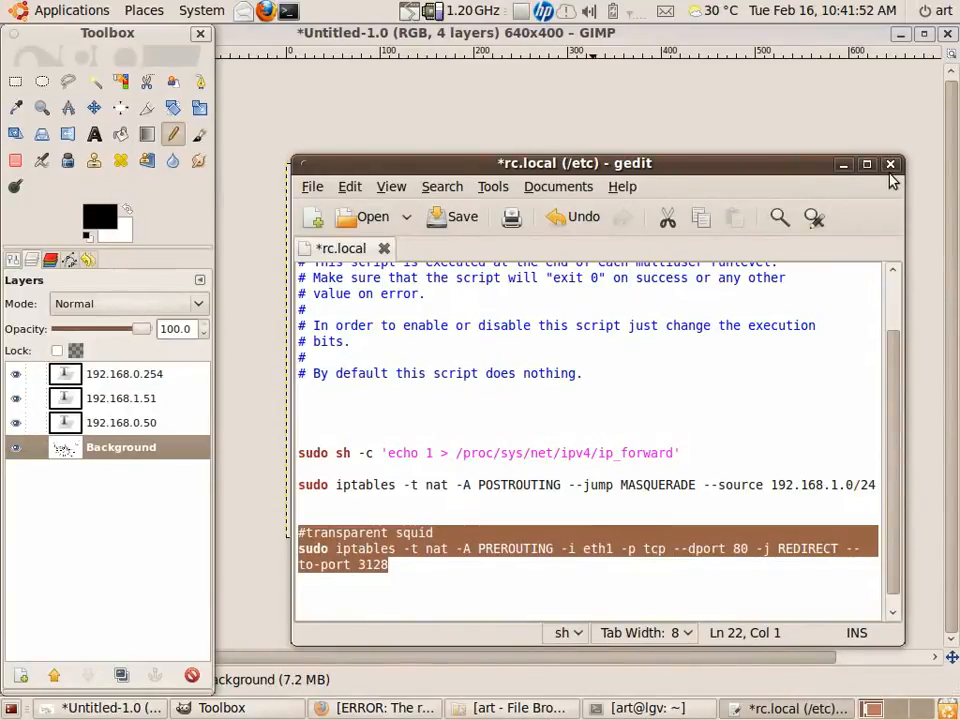
mouse_move(843, 215)
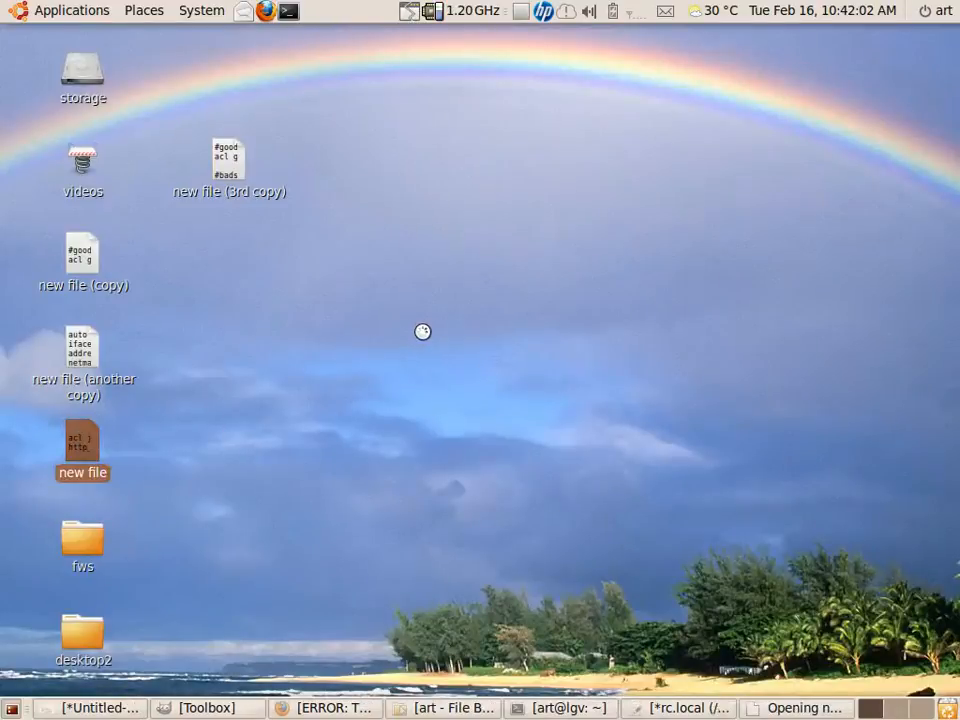
Open the 'new file (another copy)' desktop note in gedit, then hide the editors to show the diagram
double_click(82, 445)
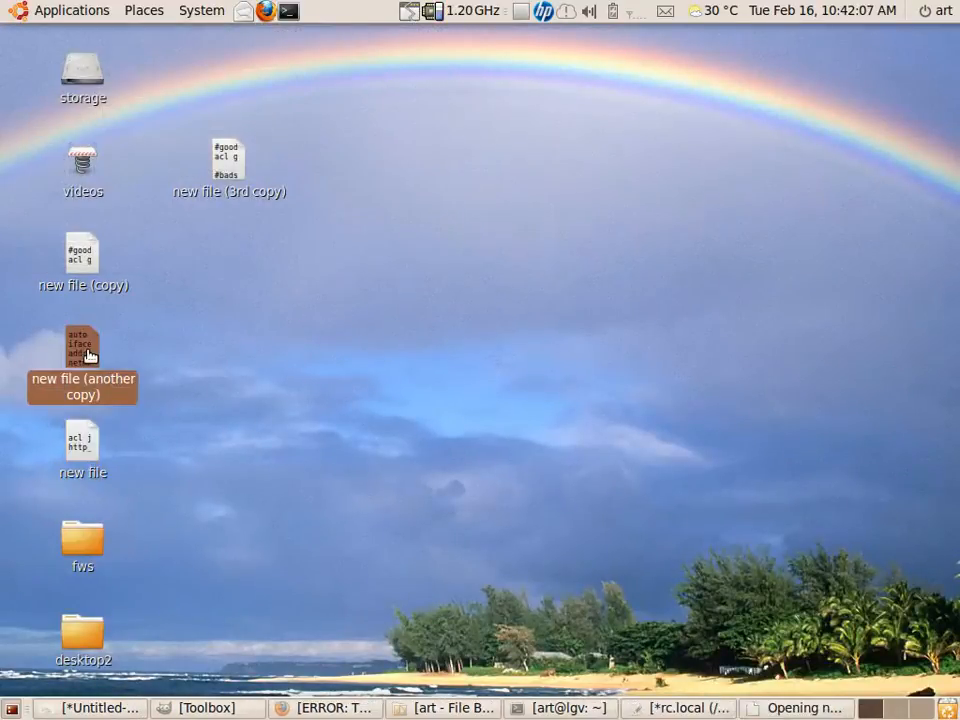
double_click(83, 355)
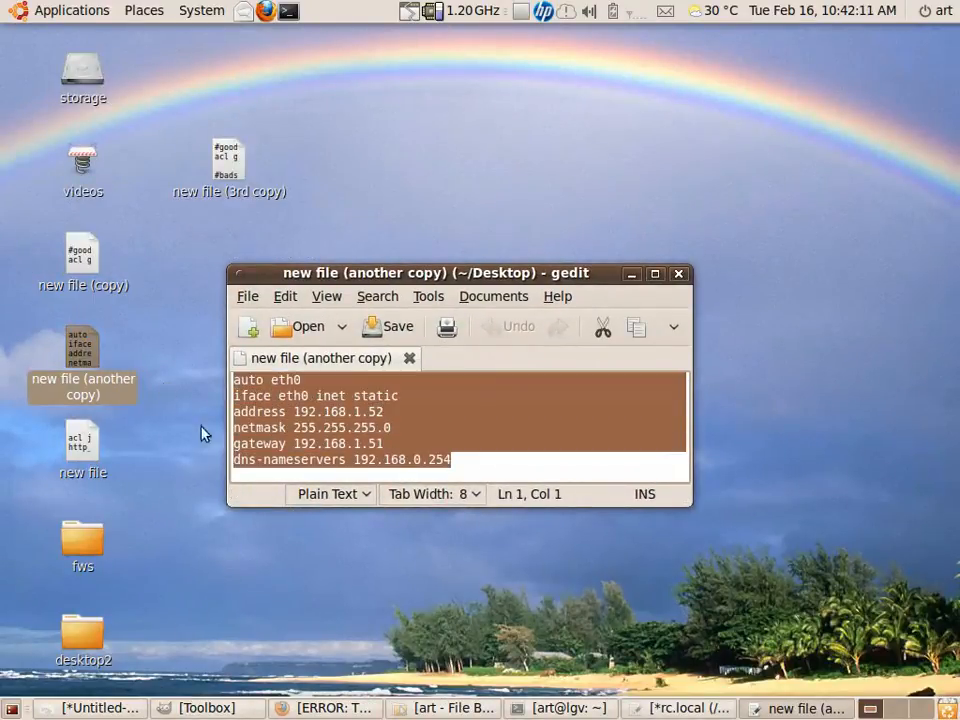
click(678, 708)
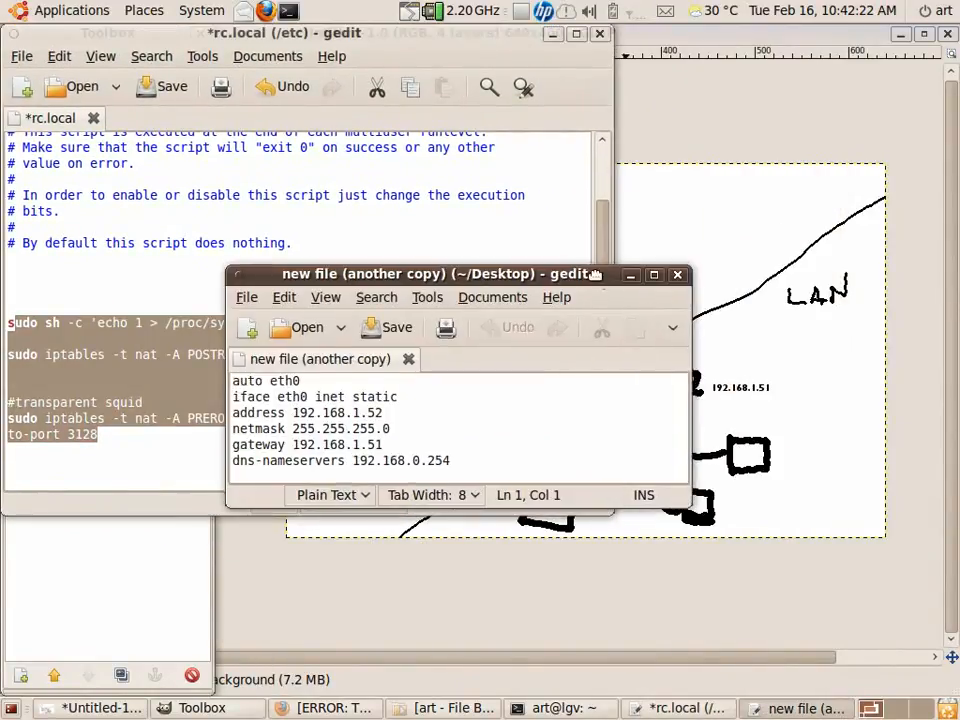
click(90, 708)
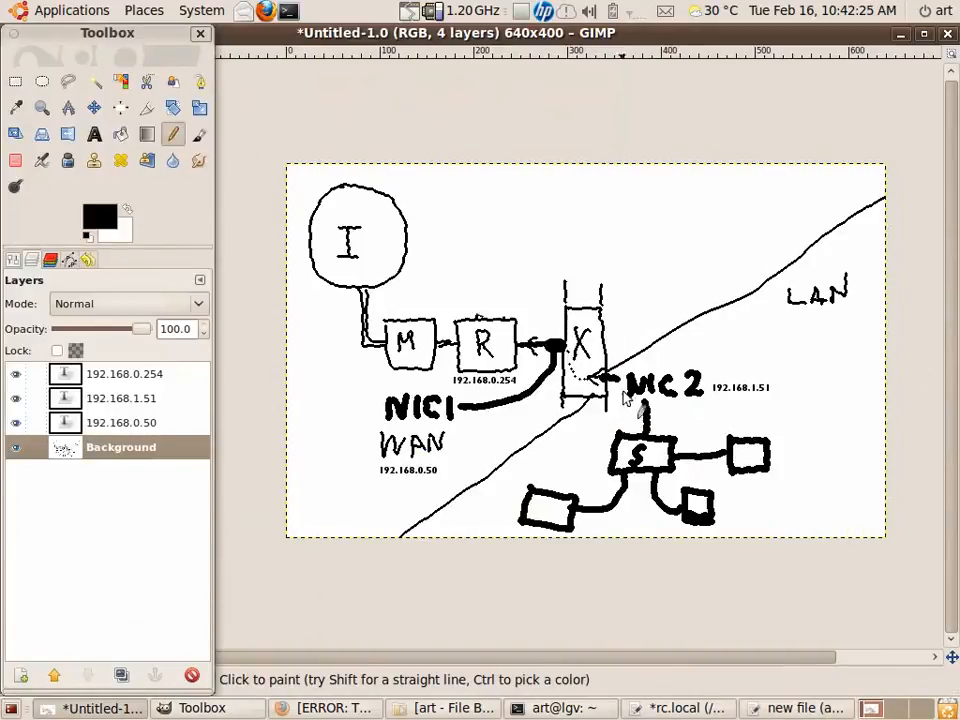